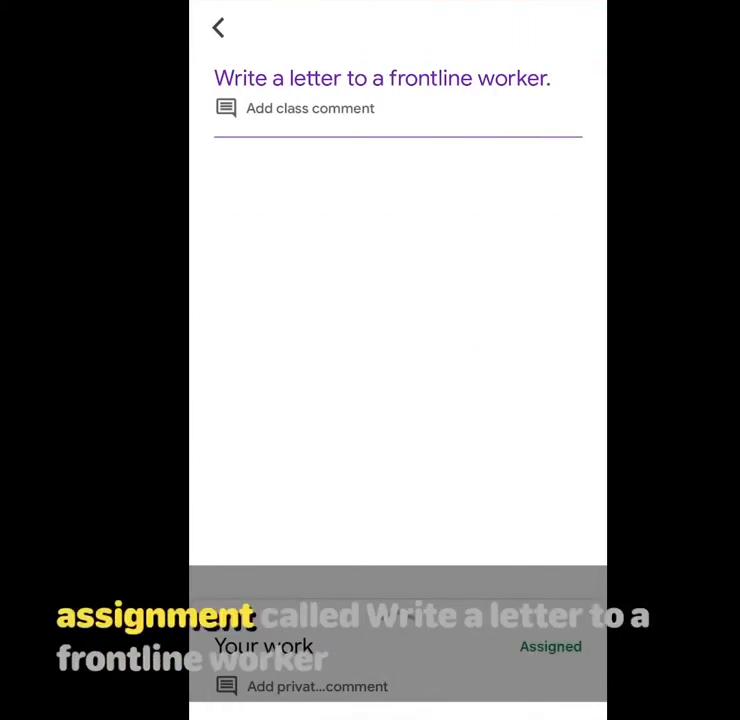
Browse the class stream, view the Greetings announcement, and go to the frontline worker letter assignment
click(218, 28)
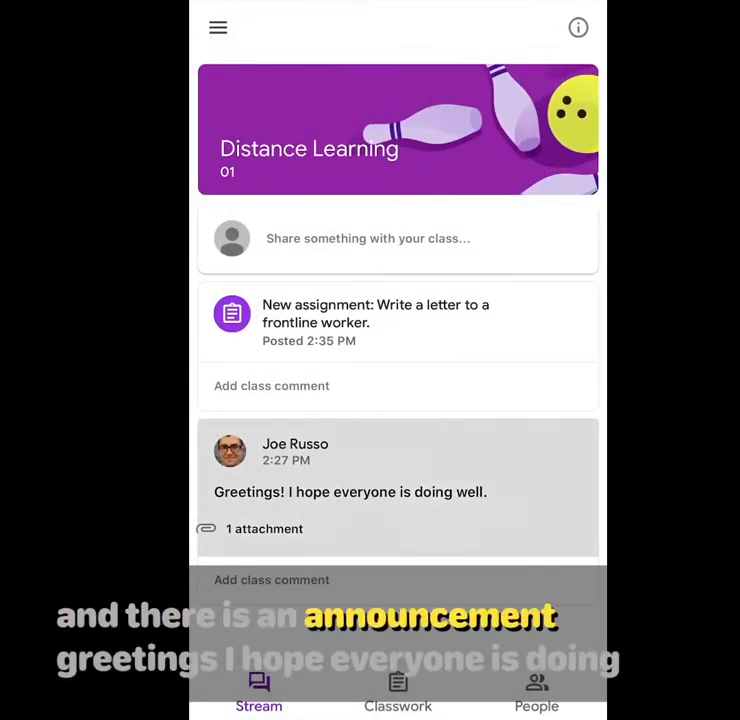
click(350, 492)
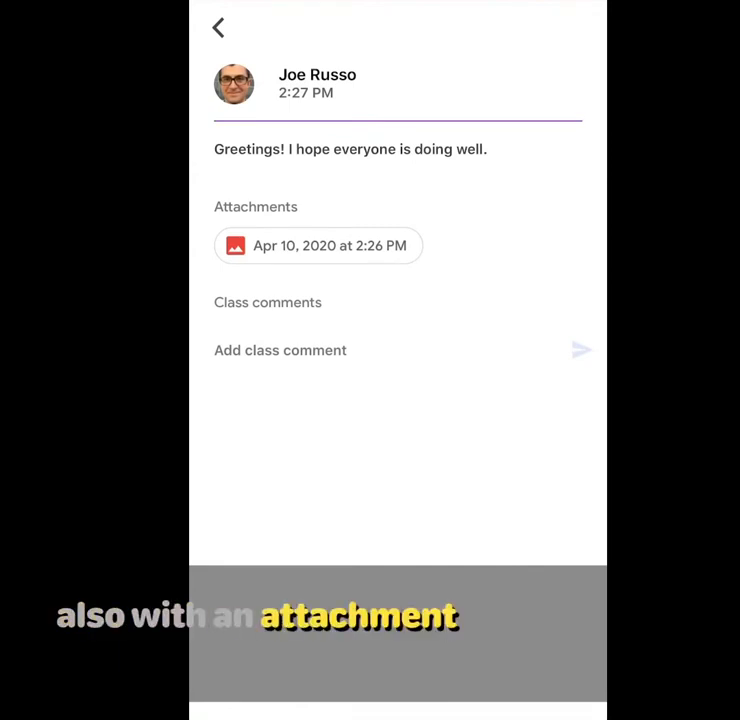
click(218, 26)
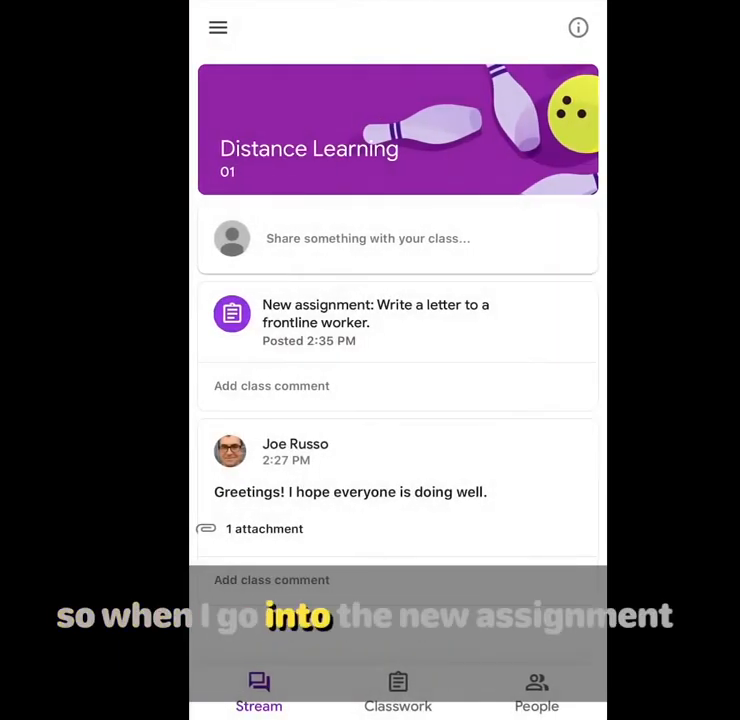
click(376, 312)
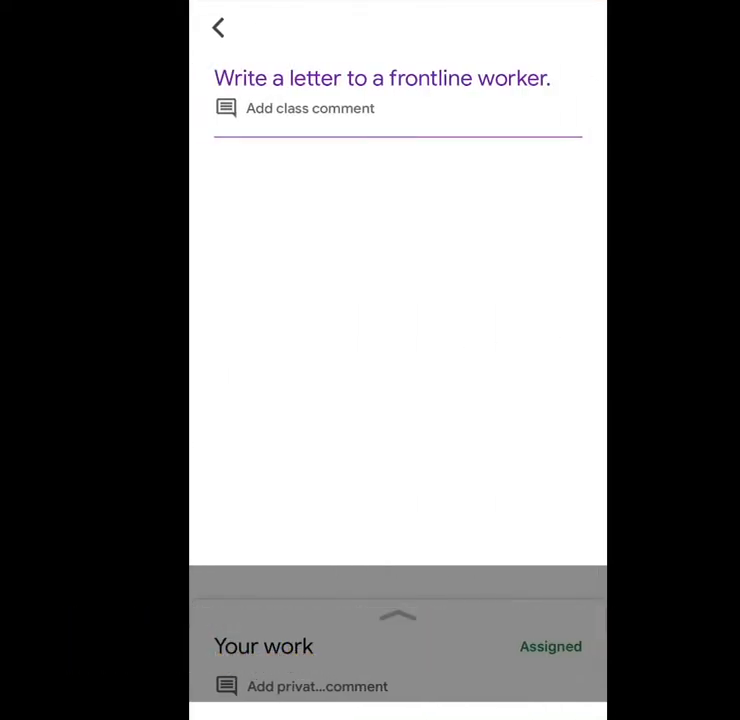
Post a class comment on the assignment promising to ask questions there
click(310, 108)
text(Thank you. If I have any questions I will ask)
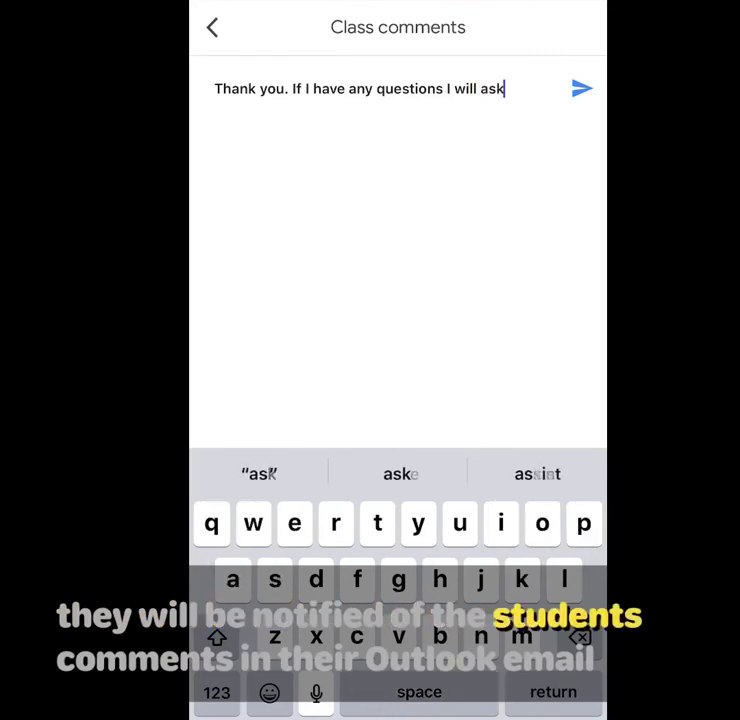
text(or)
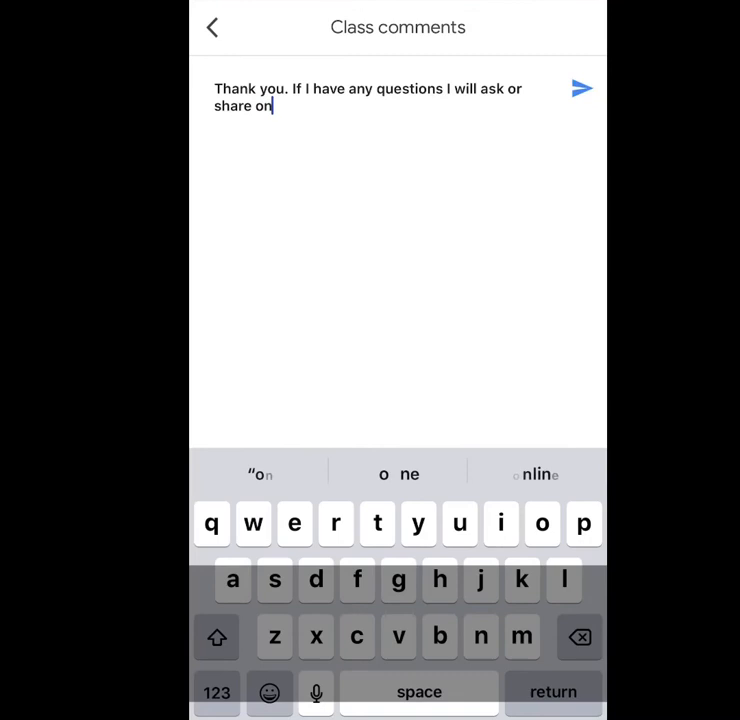
text(his share comments feature.)
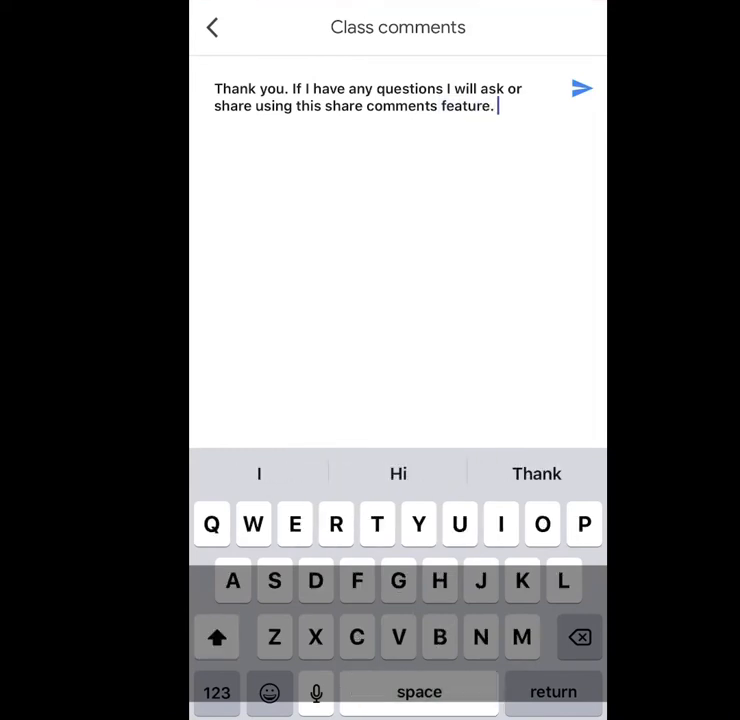
click(582, 88)
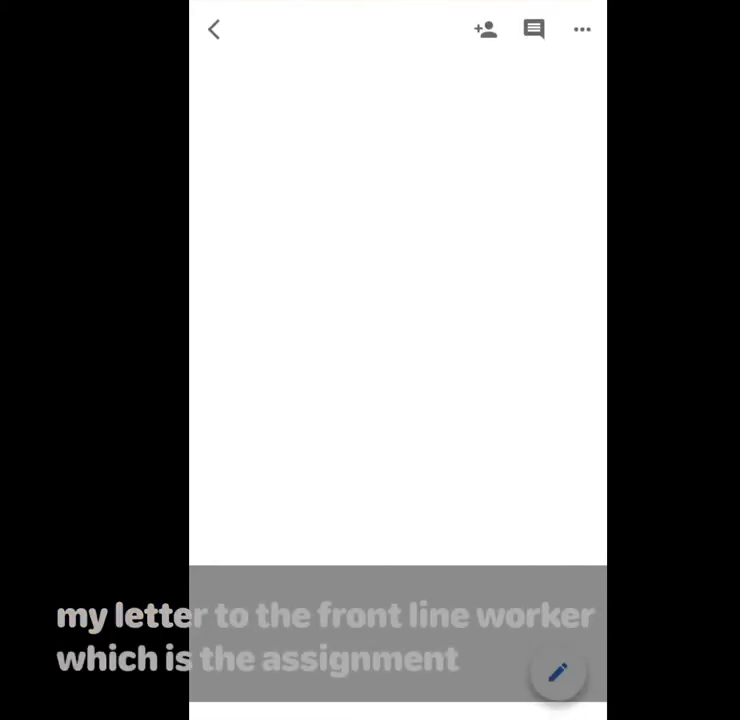
Write the letter body: 'Dear Frontline Worker, Thank you for everything you're doing to help...'
click(560, 670)
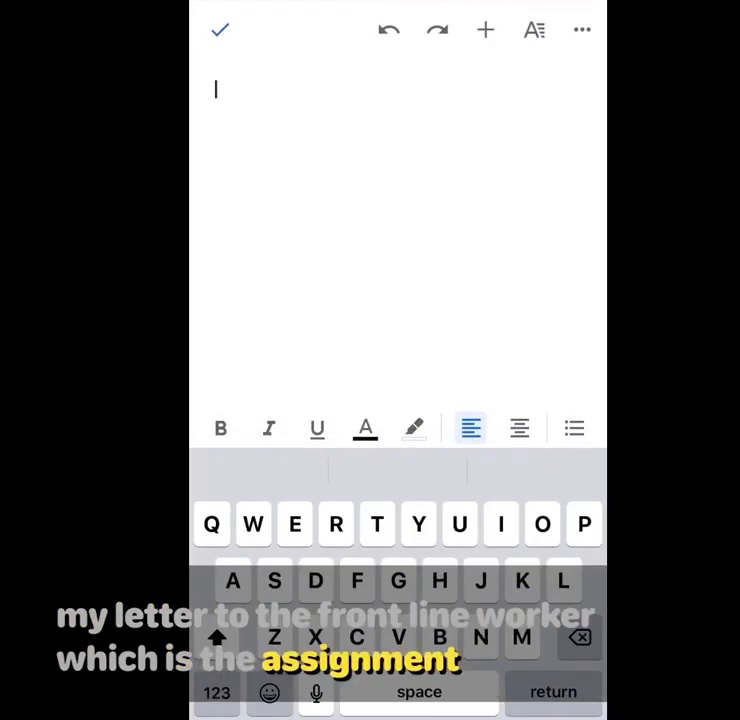
text(Dear)
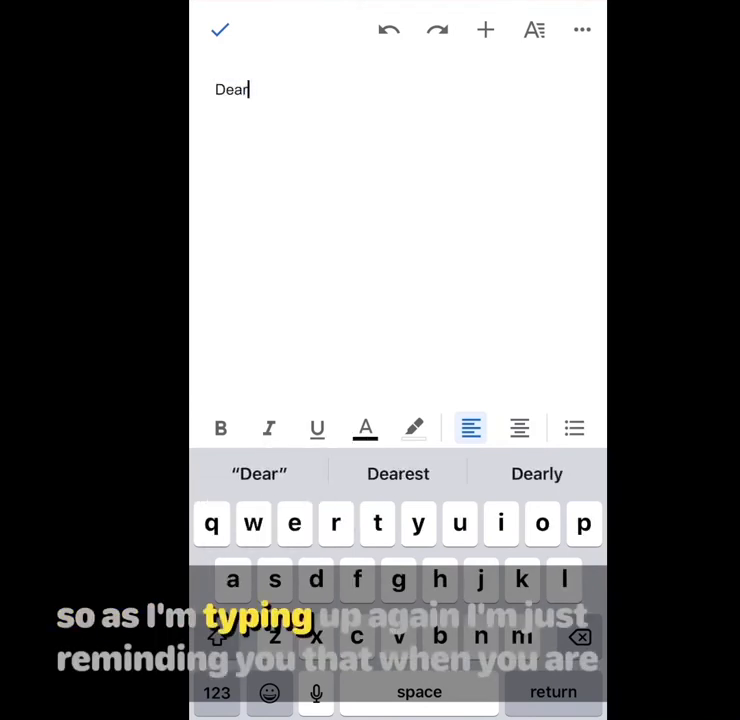
text(Frontline)
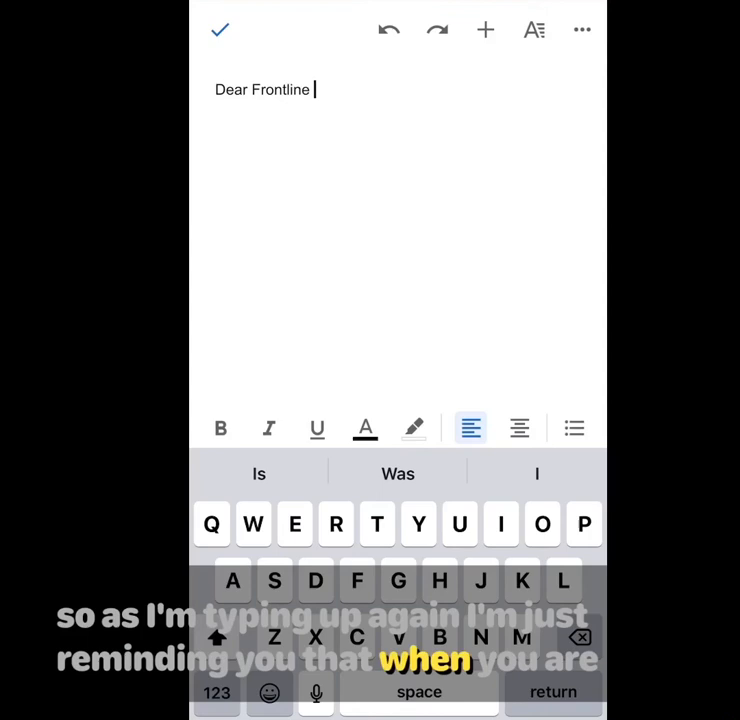
text(Worker,)
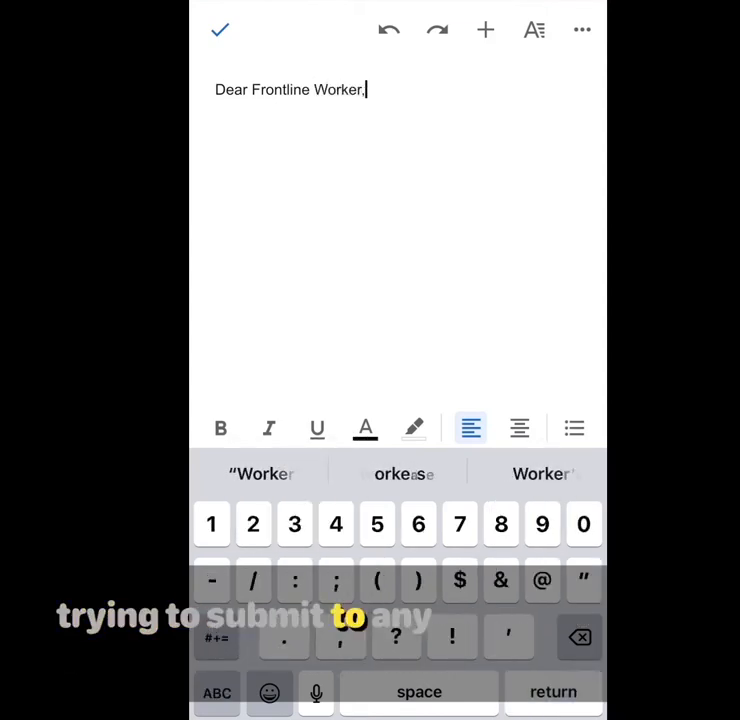
text(Thank)
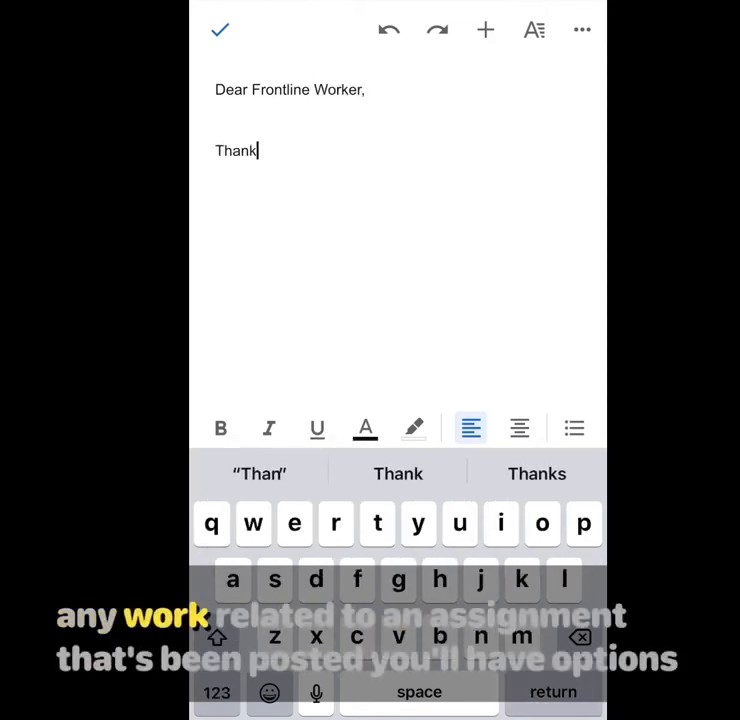
text(you for e)
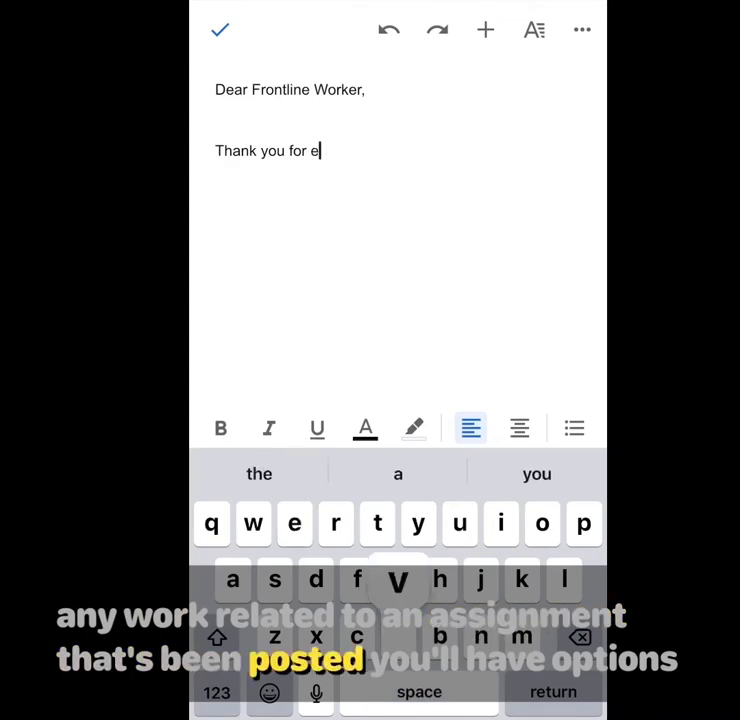
text(verything you a)
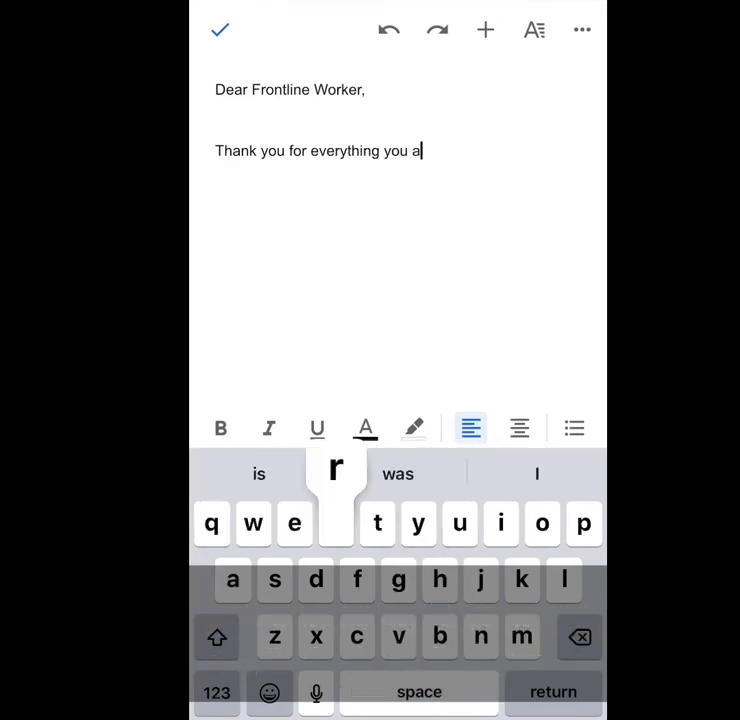
text(re doing to help others)
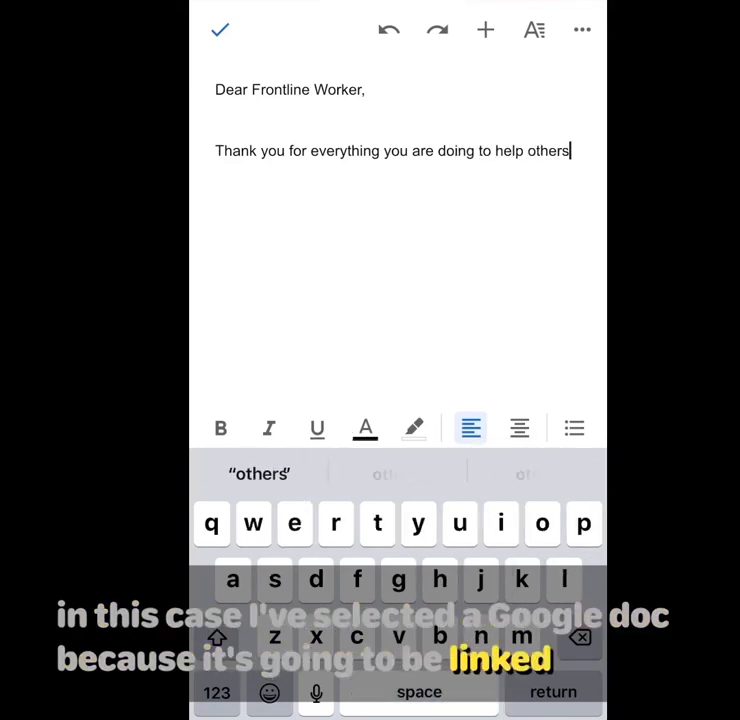
key(return)
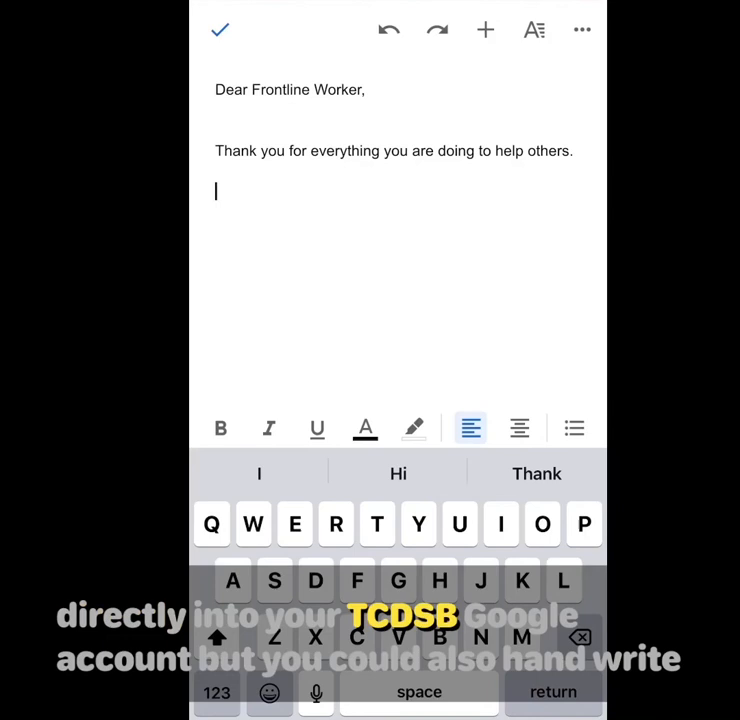
Sign off with 'Sincerely, Me', fixing the misspelling, and finish editing the document
text(Simcerly)
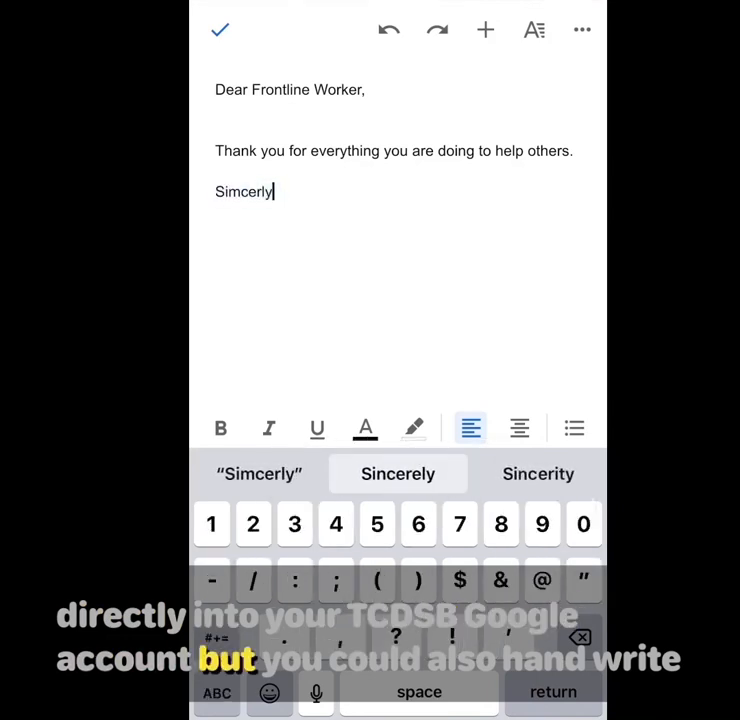
click(396, 472)
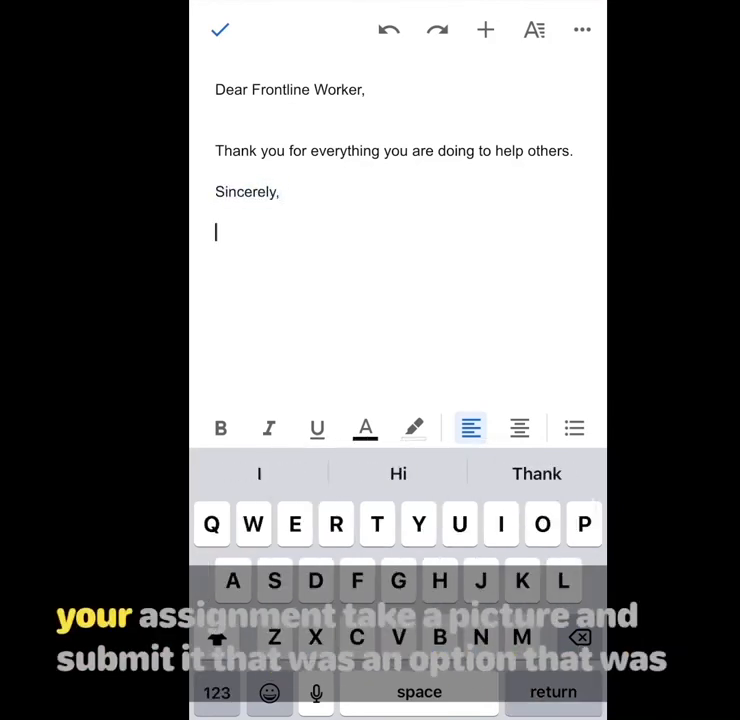
text(Me)
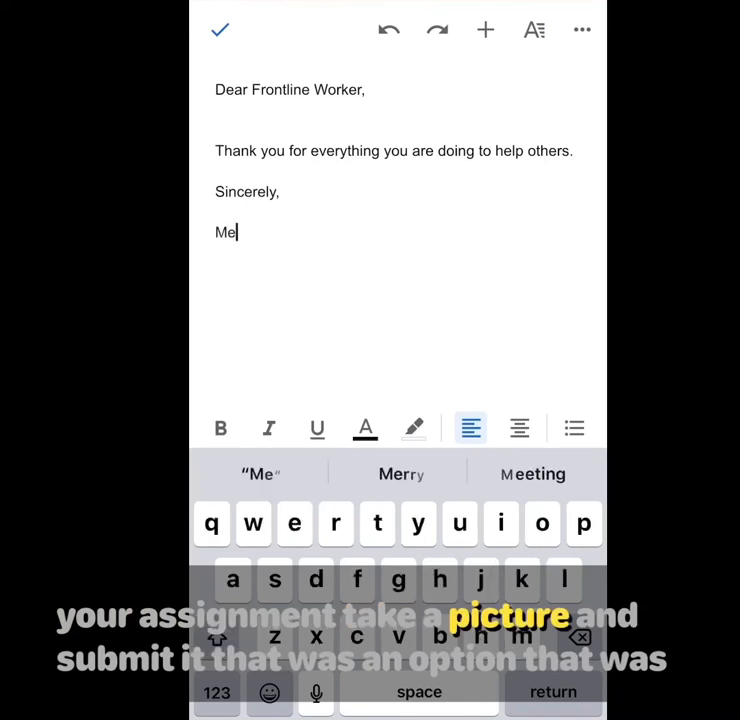
click(222, 30)
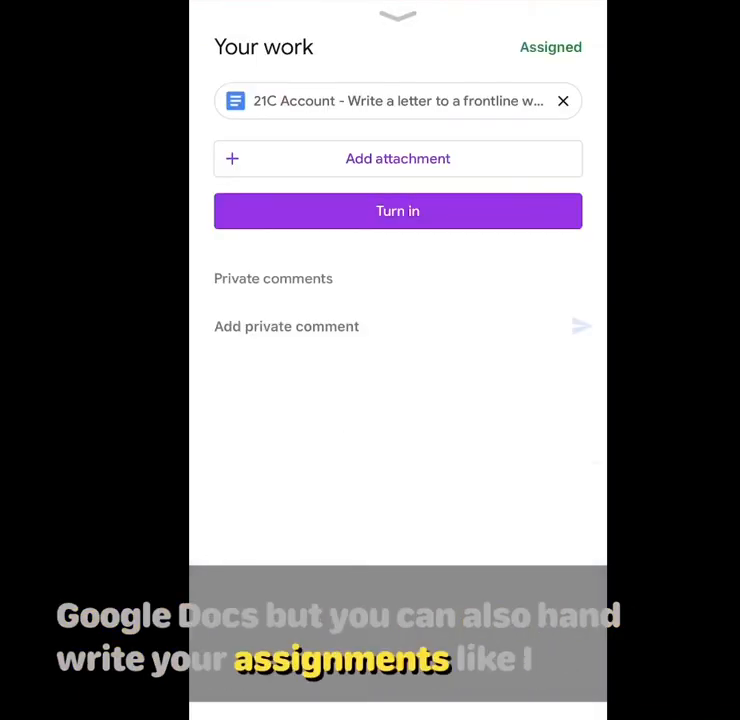
Post a private comment thanking the teacher for the opportunity to express gratitude
click(286, 326)
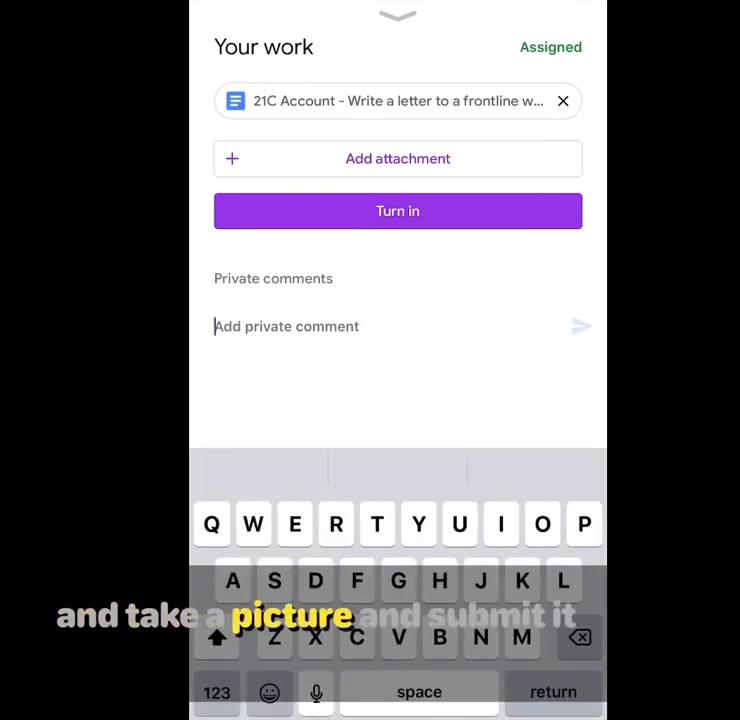
text(Thank you for the o)
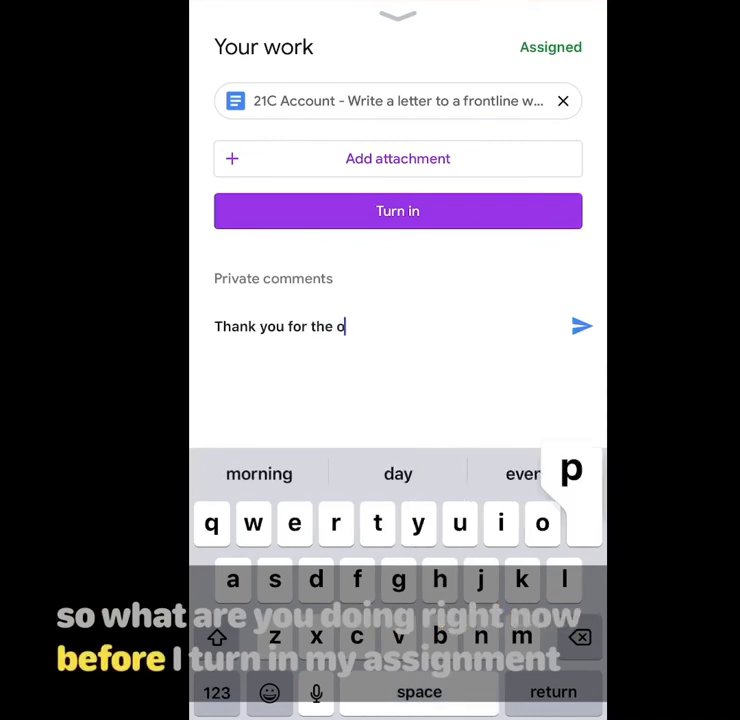
text(pportunity to)
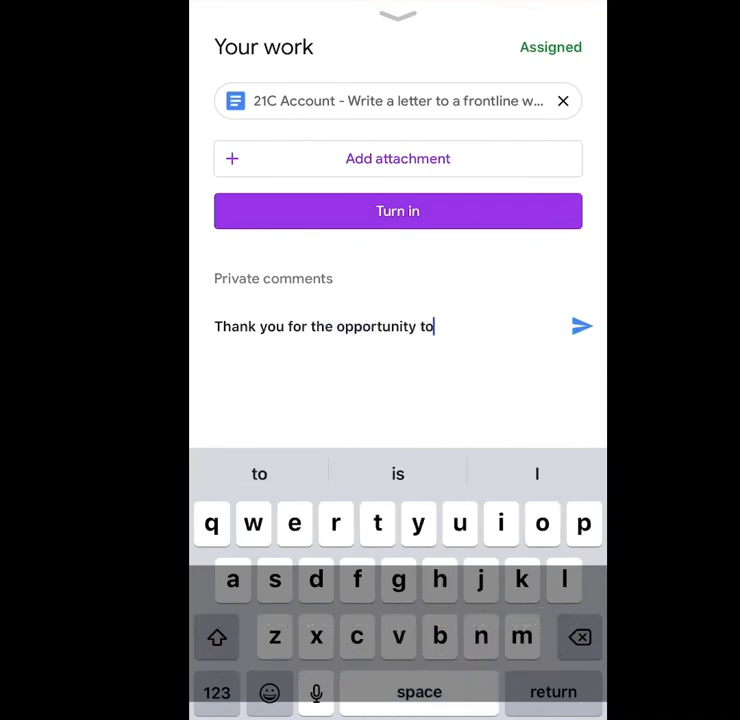
text(rea)
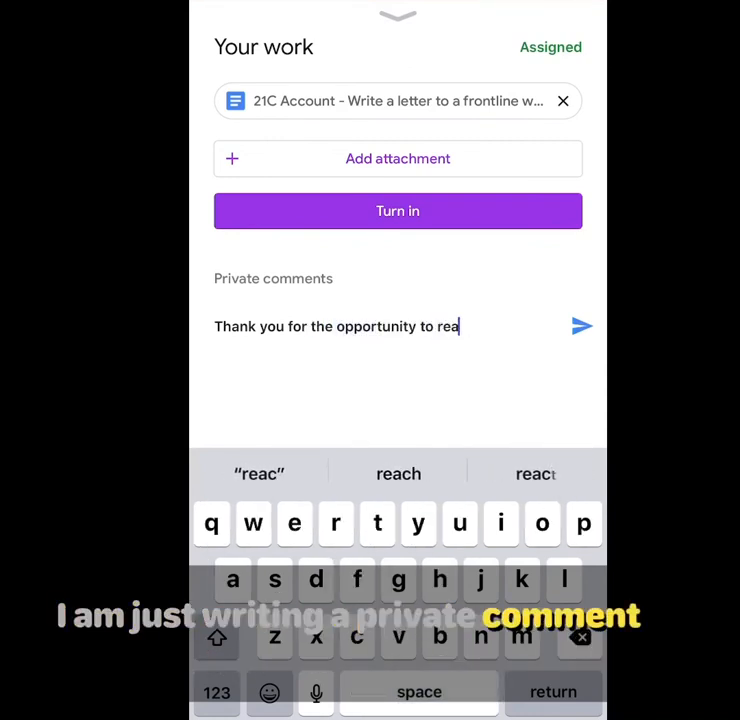
click(336, 524)
text(express my gratitude.)
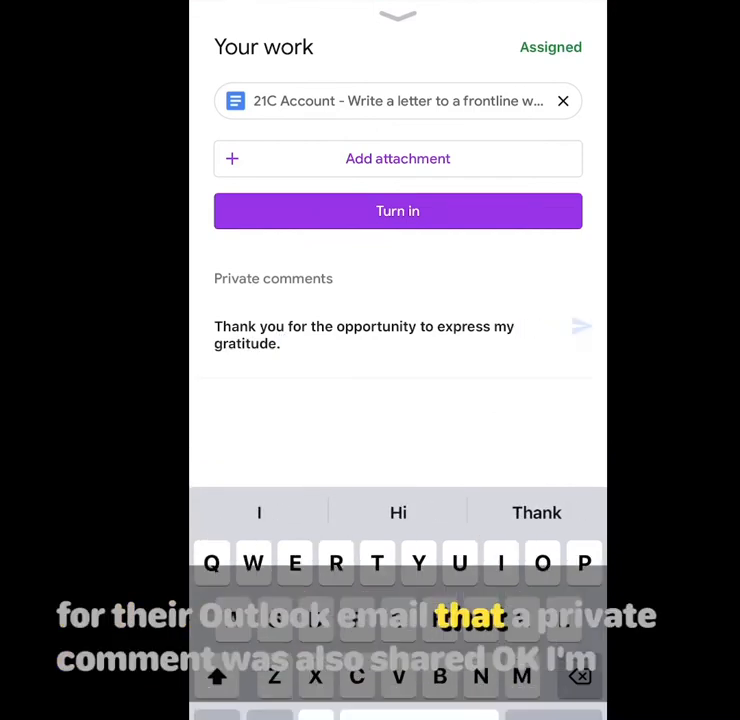
click(582, 326)
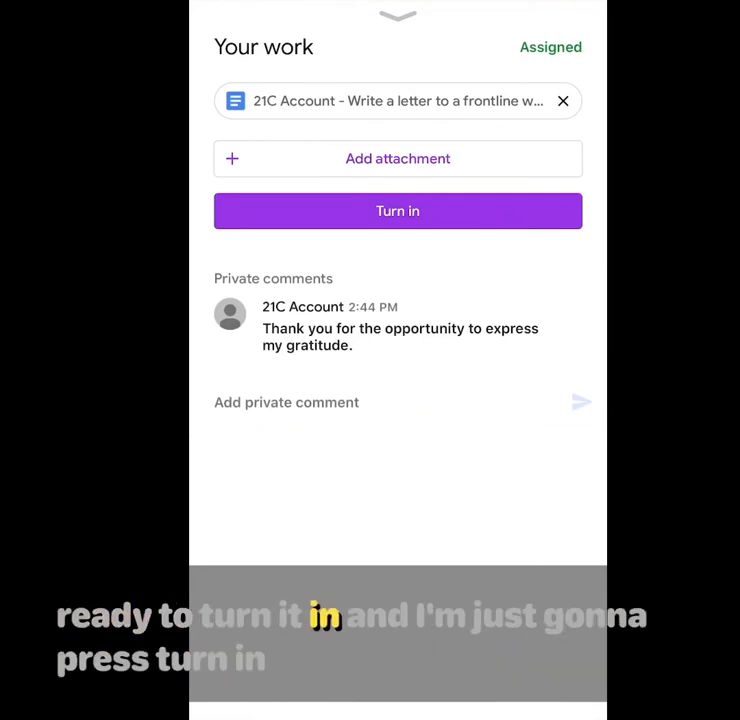
Turn in the assignment with the attached letter, confirm, and leave the submitted assignment
click(396, 212)
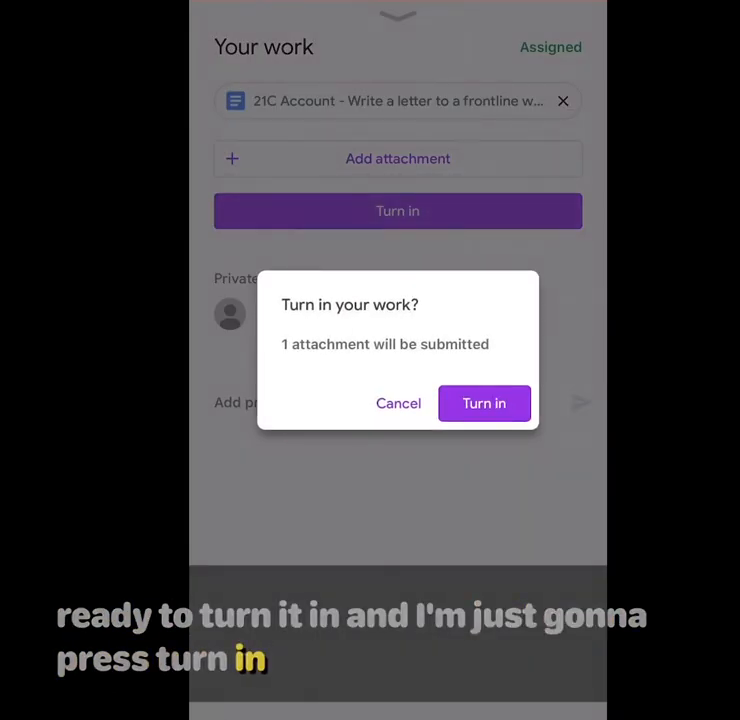
click(484, 404)
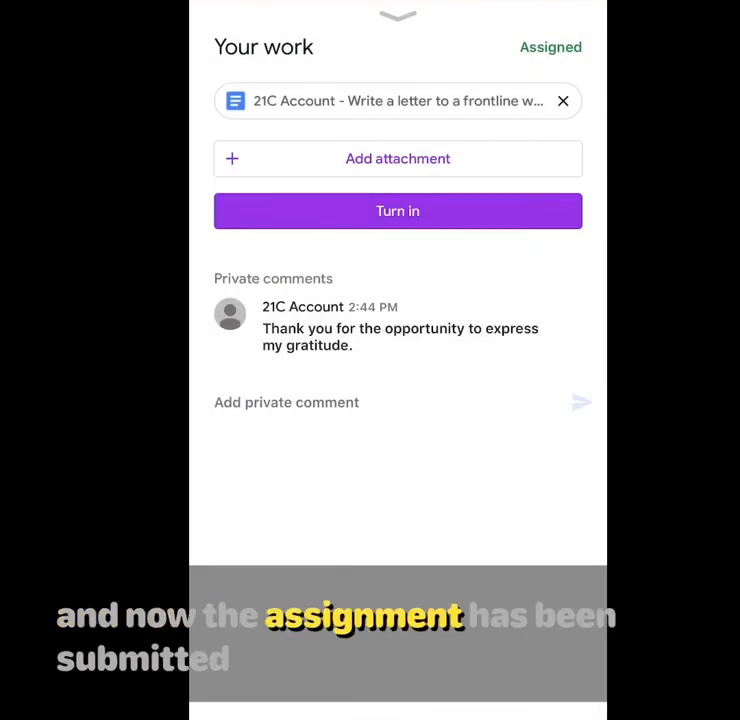
click(396, 212)
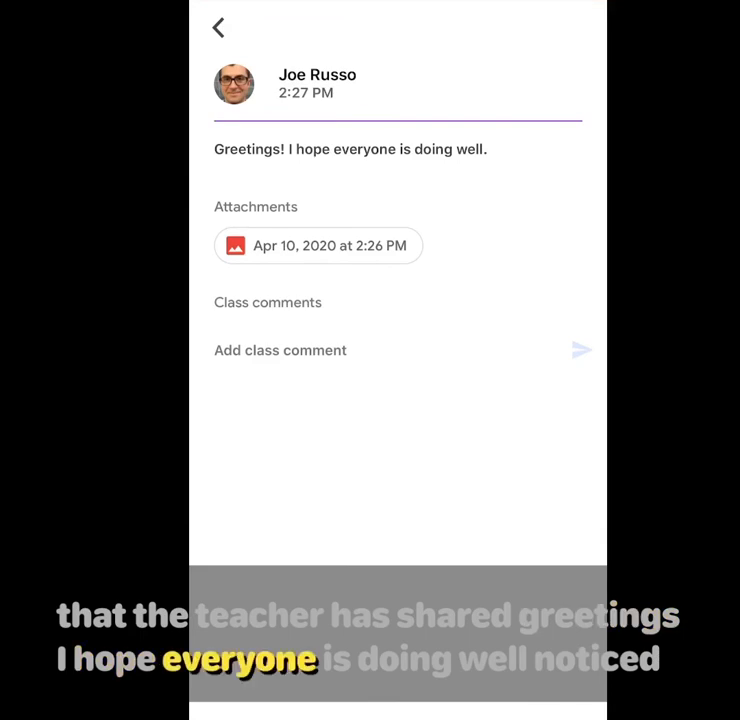
View the announcement's photo attachment and close it
click(318, 244)
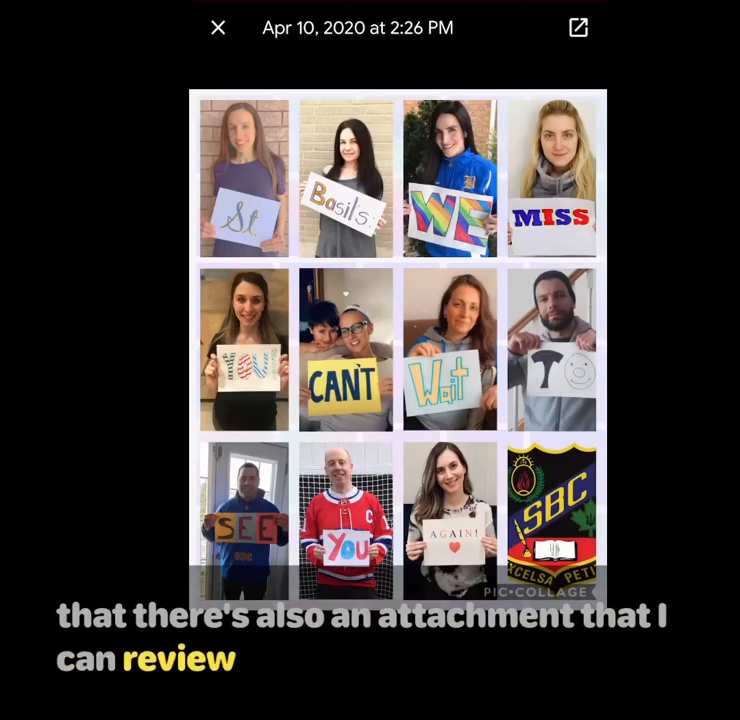
click(218, 28)
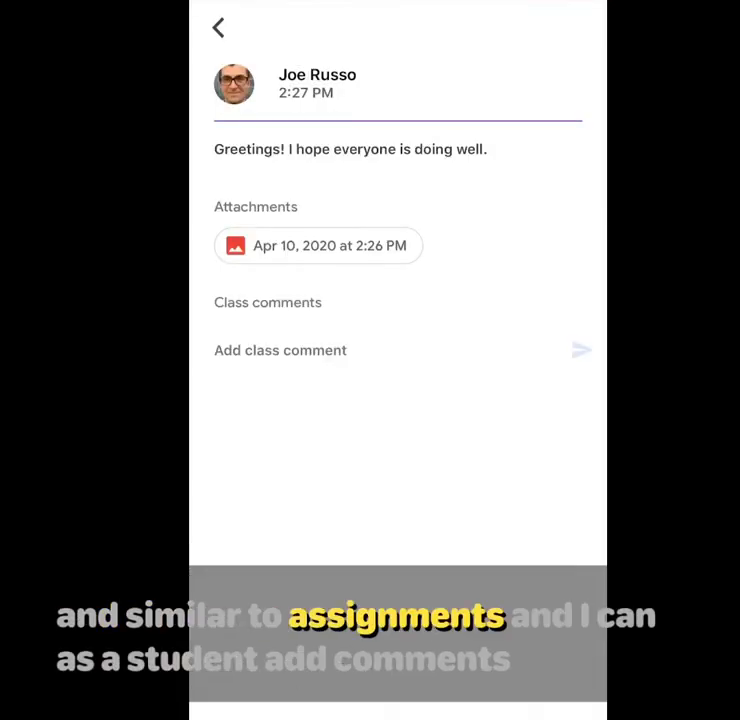
Post the class comment 'Thank you for sharing!' on the Greetings announcement
click(280, 350)
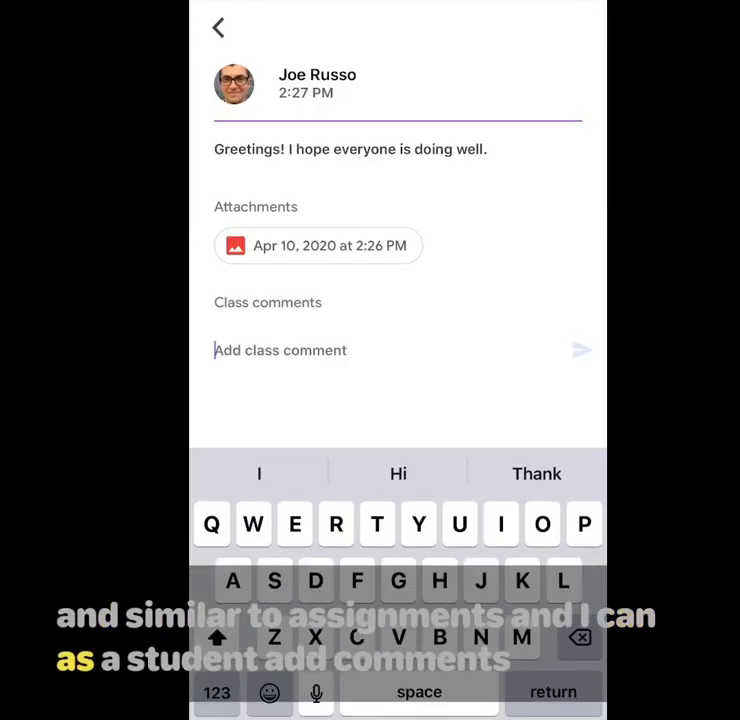
text(Thank you for sharing!)
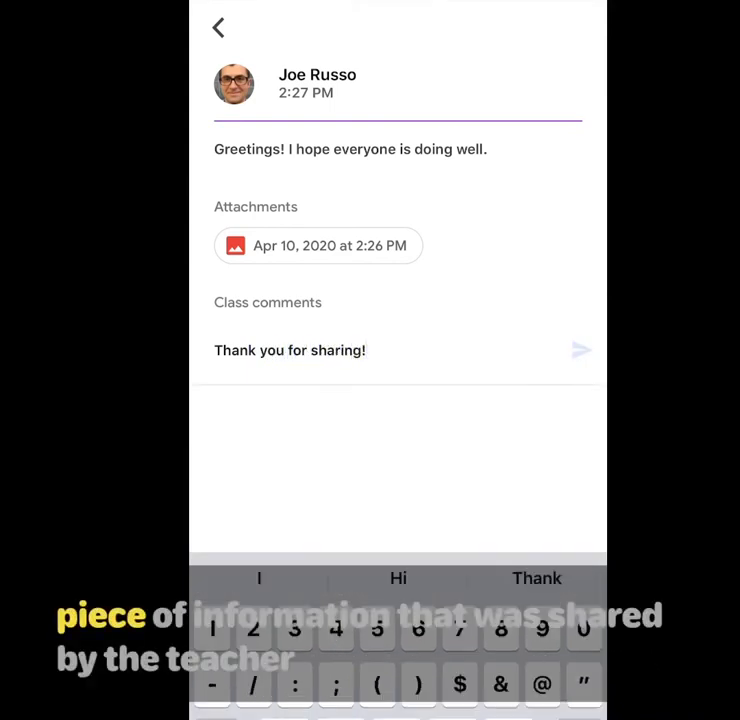
click(582, 348)
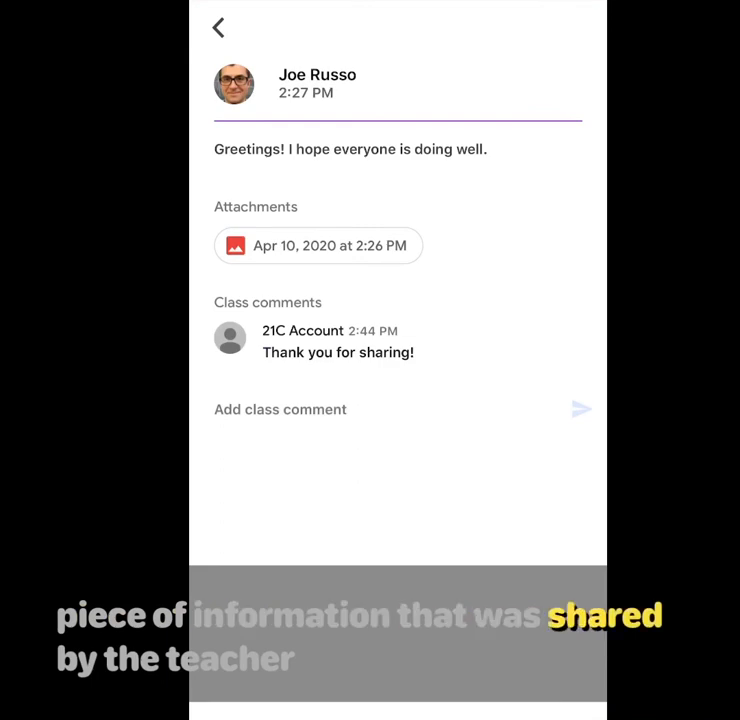
click(280, 408)
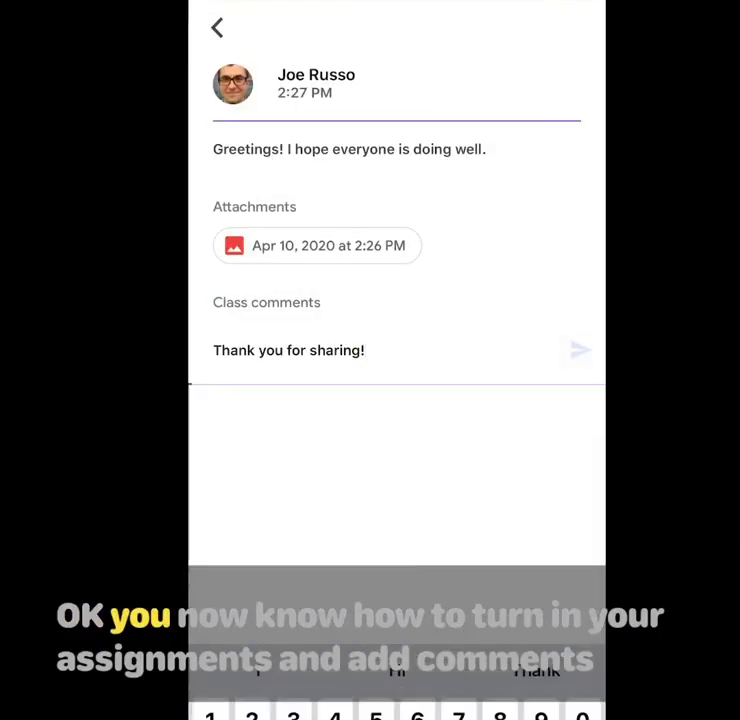
Go to the announcement's full class comments page and start a new class comment
click(580, 348)
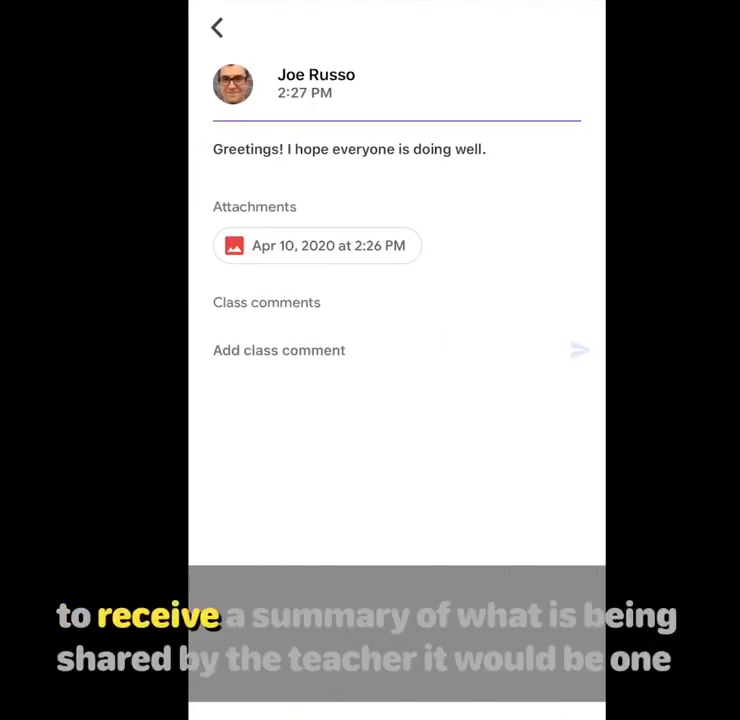
click(218, 24)
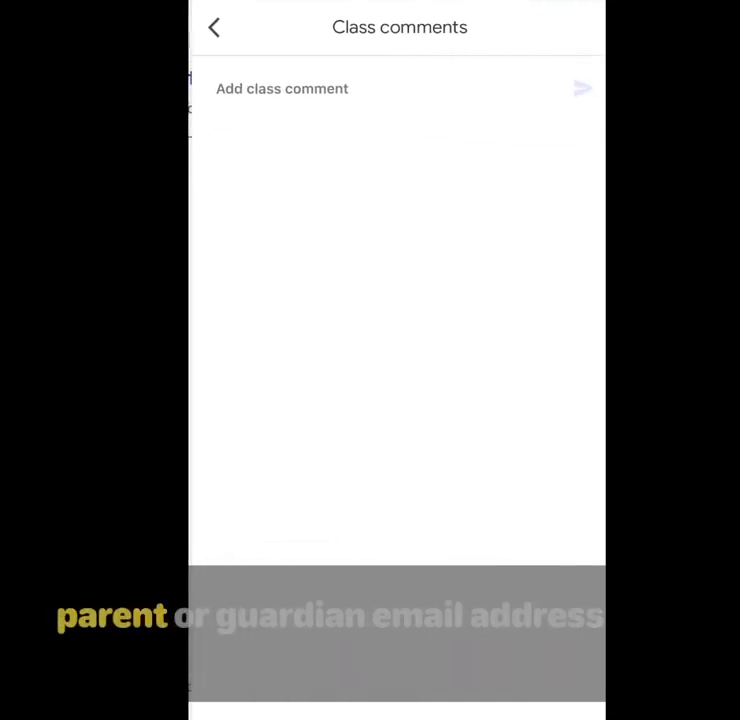
click(280, 88)
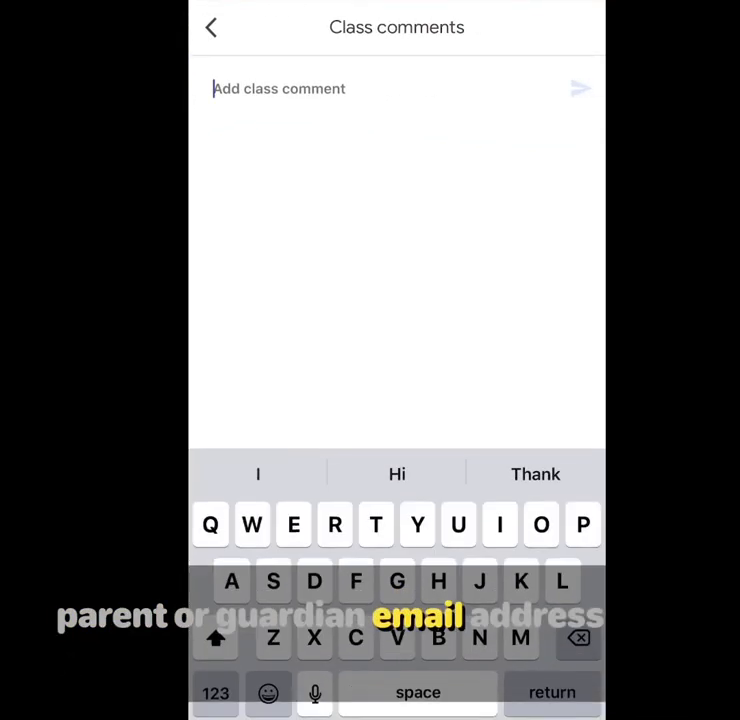